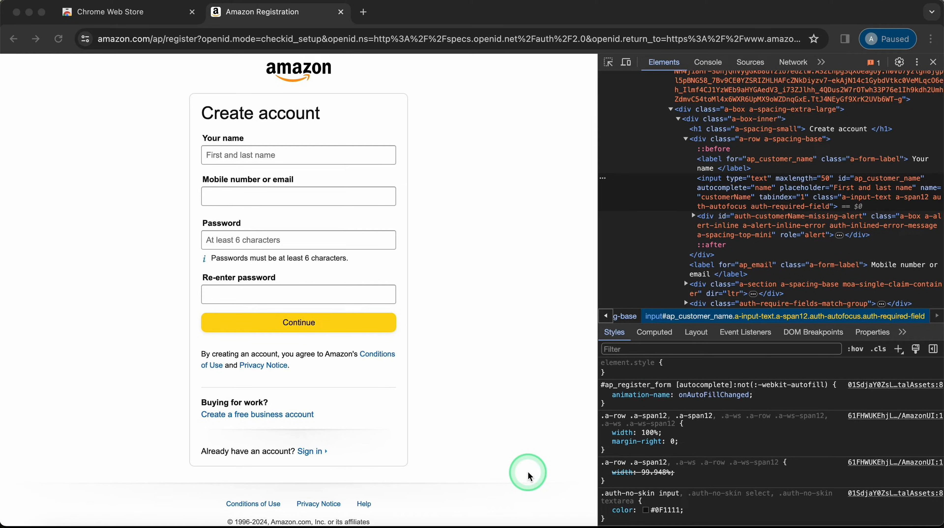
{"action": "mouse_move", "coordinate": [253, 178]}
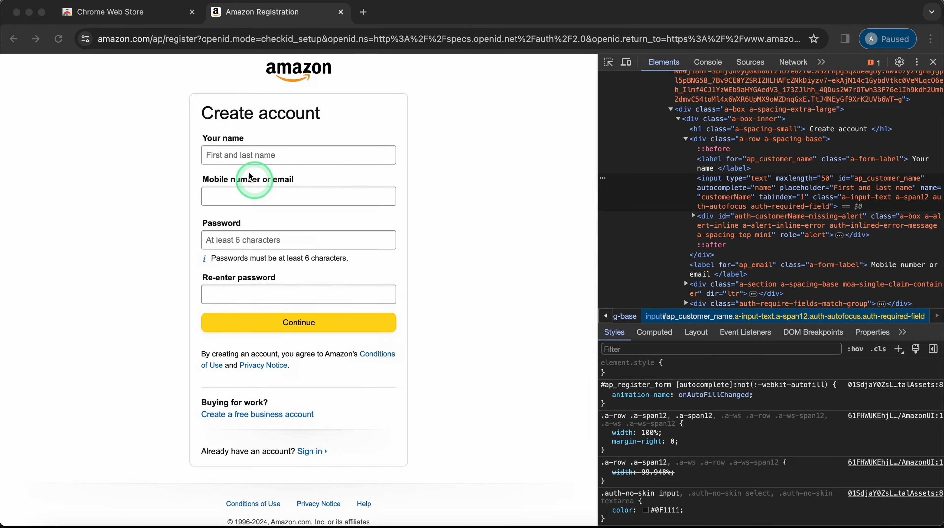
Find QuickForm - Autofill Forms Quickly in the Chrome Web Store and add it to Chrome
{"action": "left_click", "coordinate": [126, 12]}
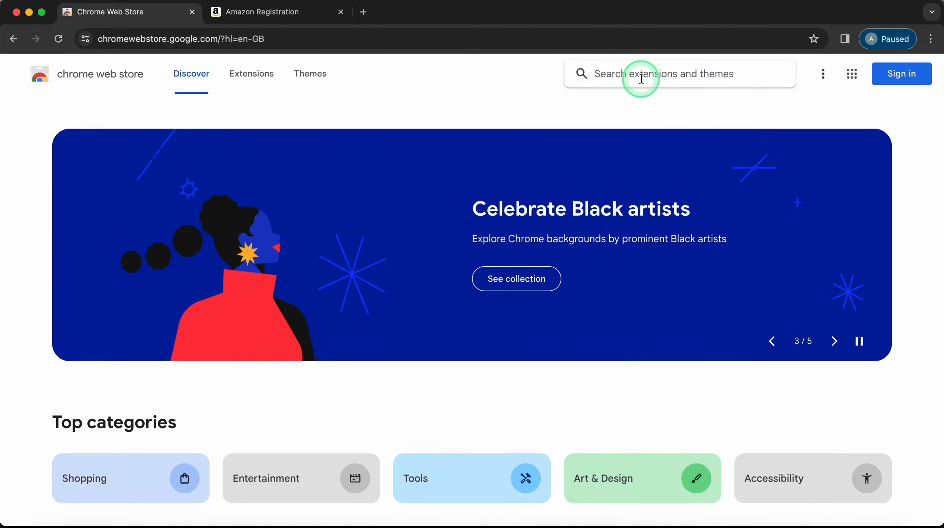
{"action": "type", "text": "quickfor"}
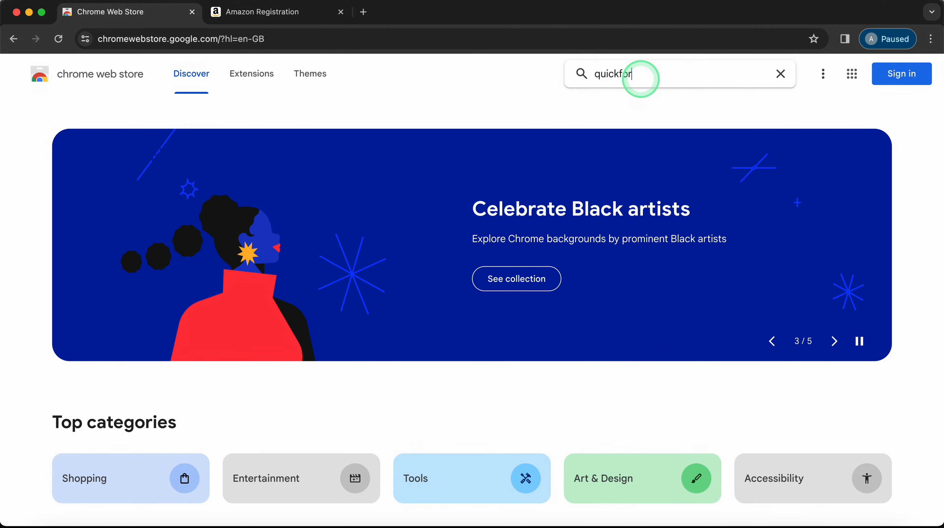
{"action": "key", "text": "Enter"}
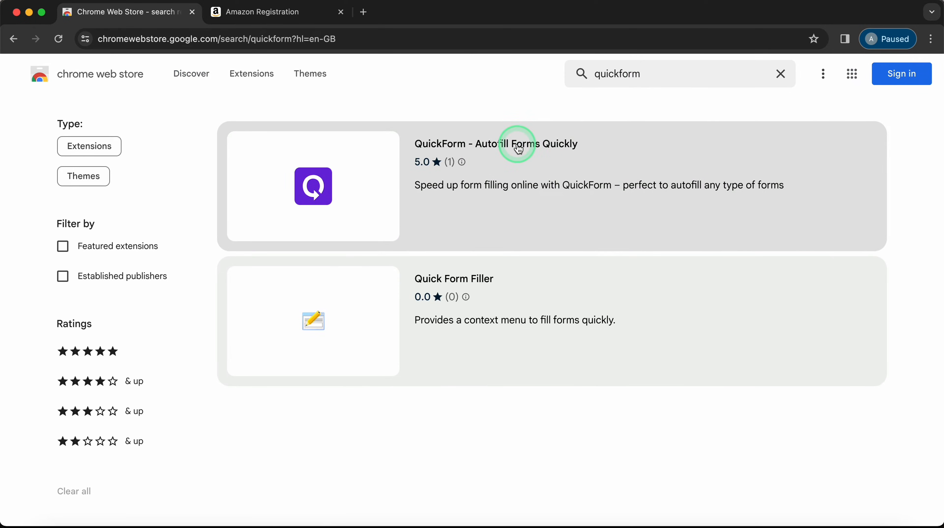
{"action": "left_click", "coordinate": [503, 143]}
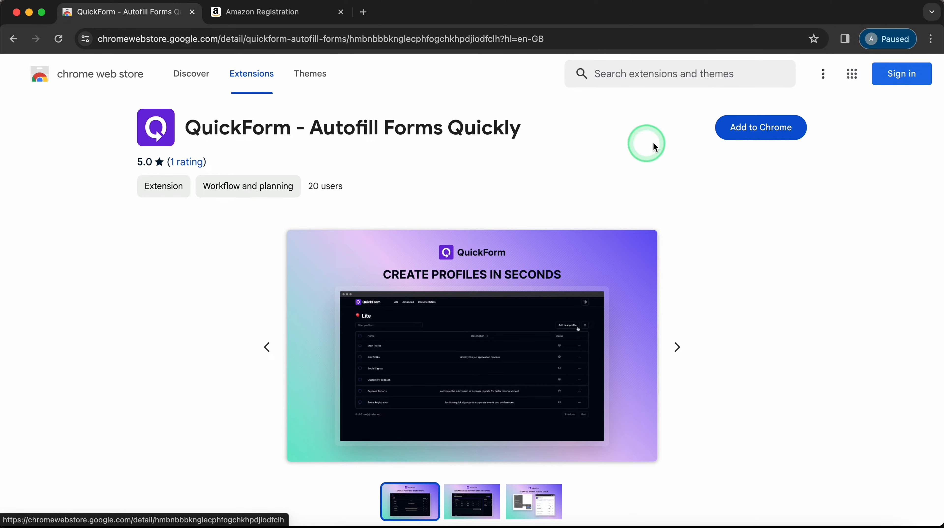
{"action": "left_click", "coordinate": [759, 127]}
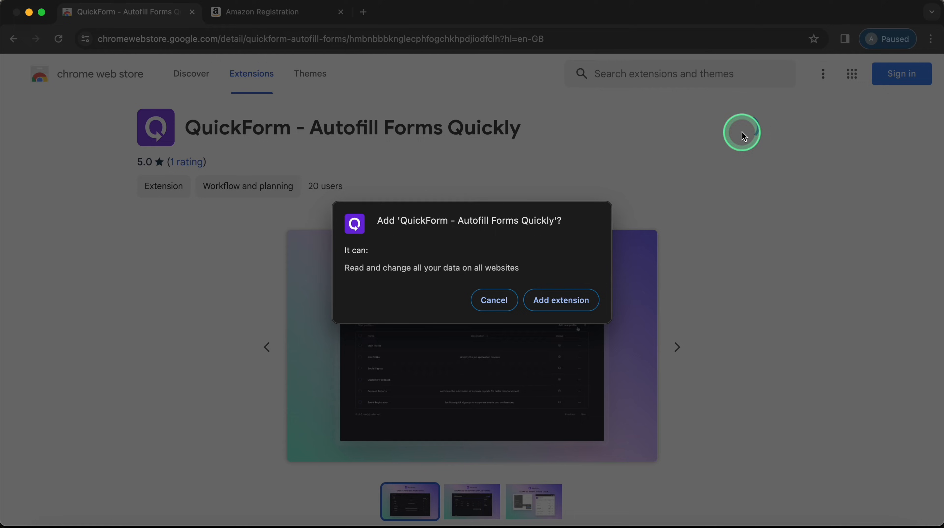
{"action": "left_click", "coordinate": [560, 300]}
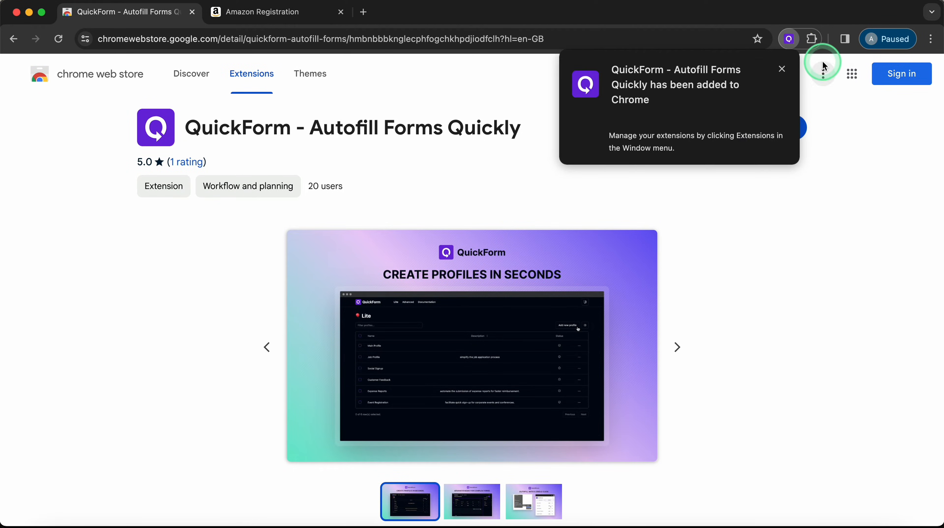
Pin QuickForm from the Extensions menu and bring up its empty Resources panel
{"action": "left_click", "coordinate": [811, 39]}
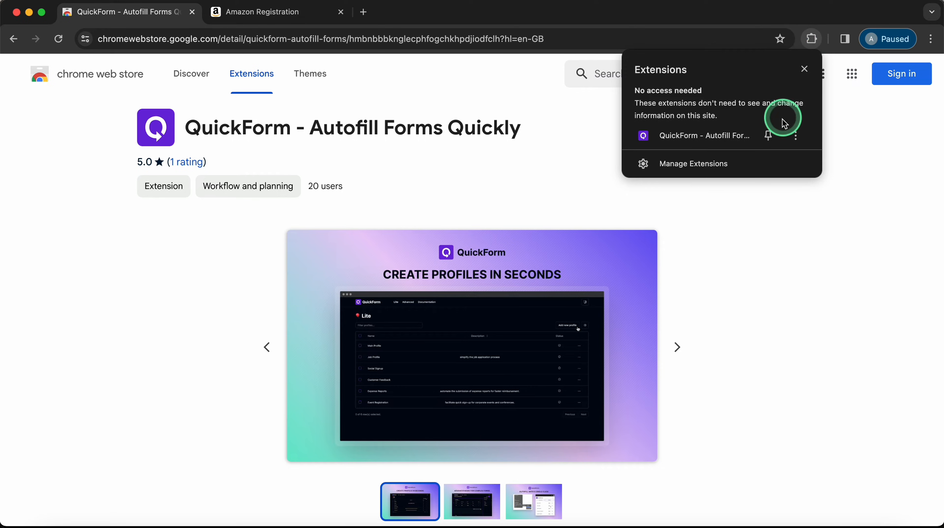
{"action": "left_click", "coordinate": [769, 135]}
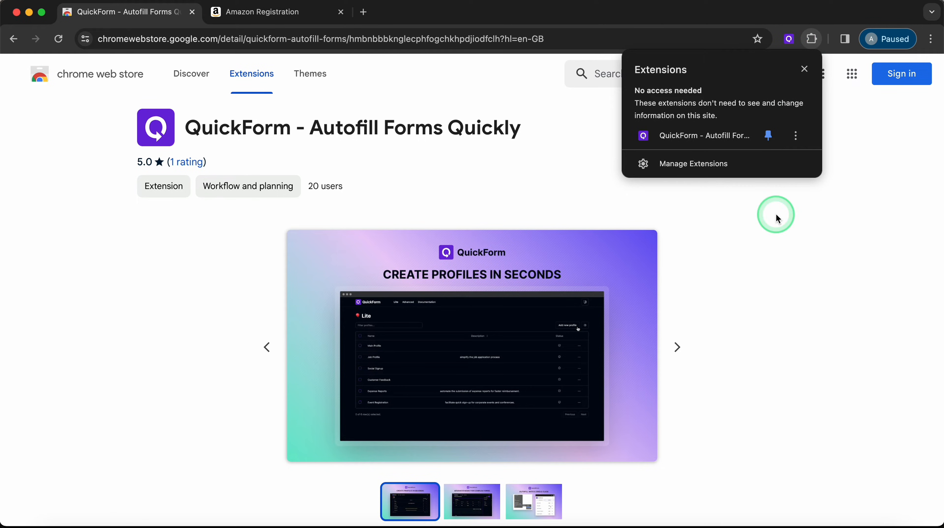
{"action": "left_click", "coordinate": [789, 38]}
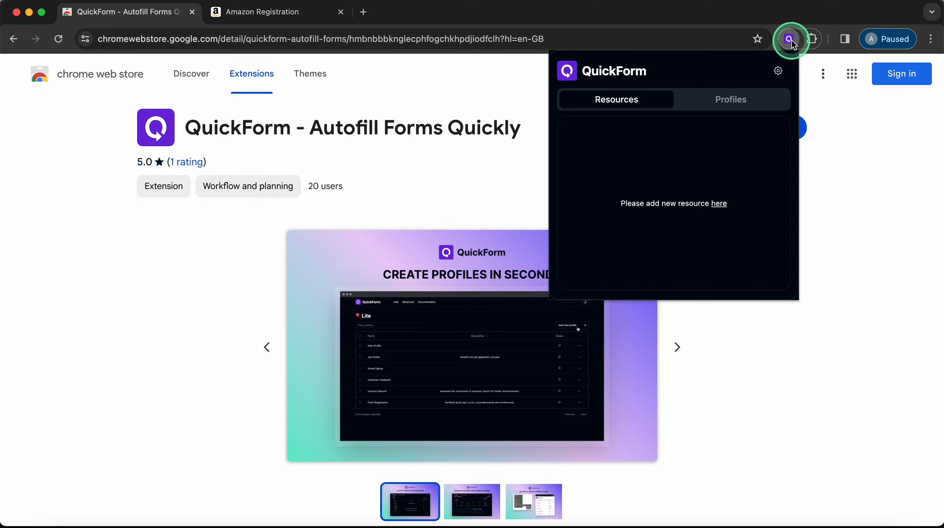
Create a new profile named 'Amazon Registration' and save it to reach its empty form-fields setup
{"action": "left_click", "coordinate": [777, 71]}
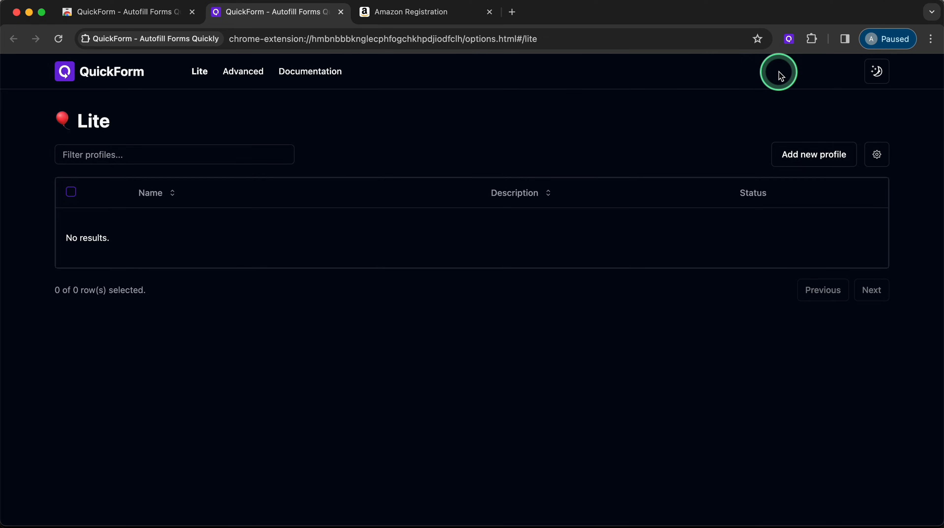
{"action": "mouse_move", "coordinate": [814, 132]}
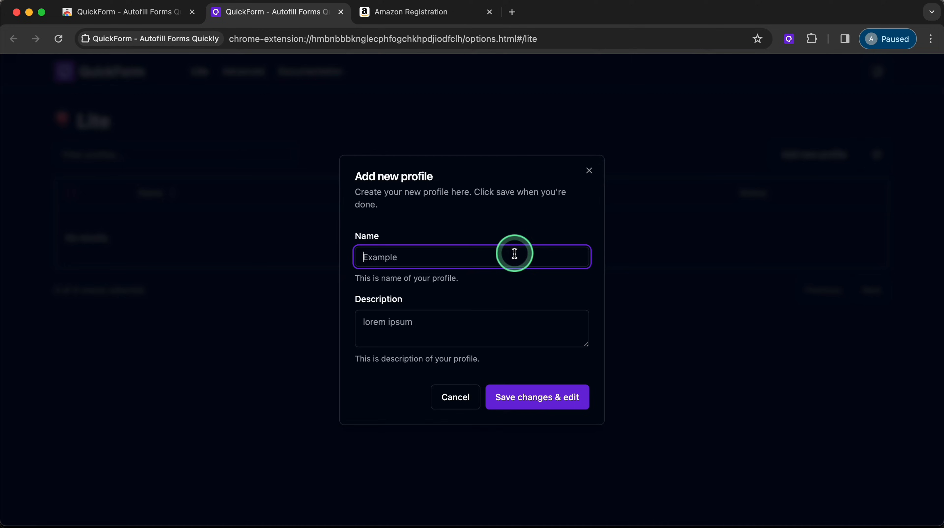
{"action": "type", "text": "Amaz"}
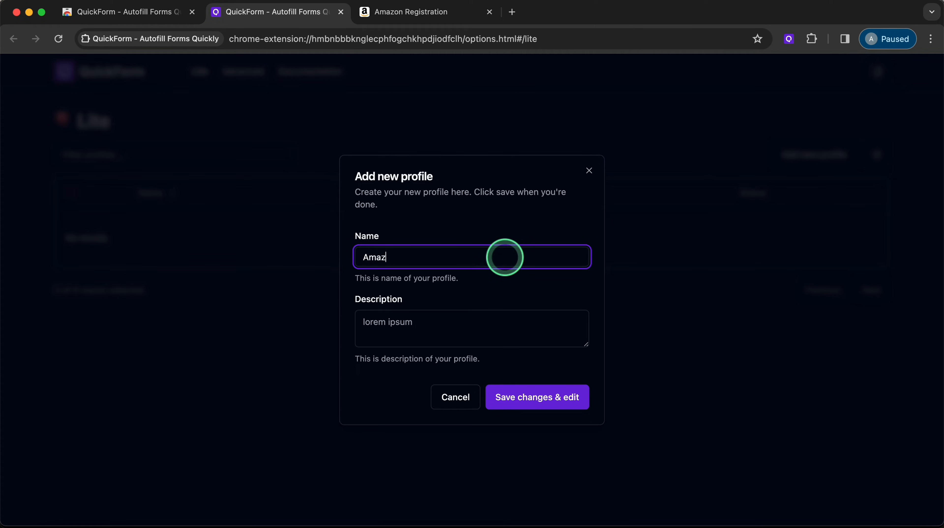
{"action": "type", "text": "on"}
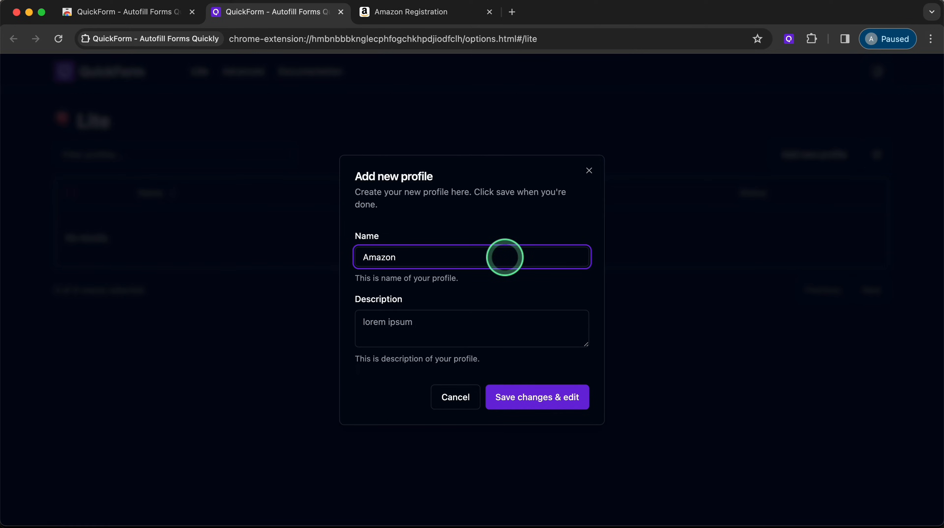
{"action": "type", "text": "Regi"}
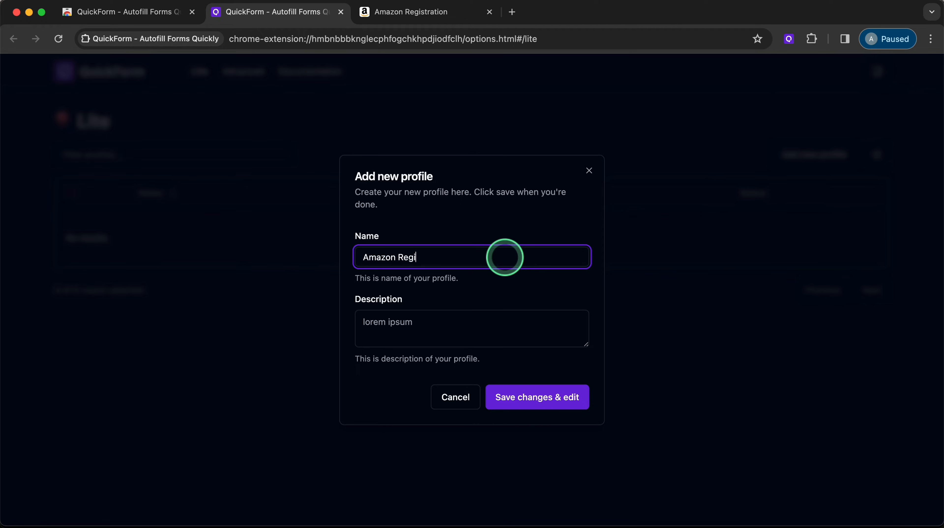
{"action": "type", "text": "stration"}
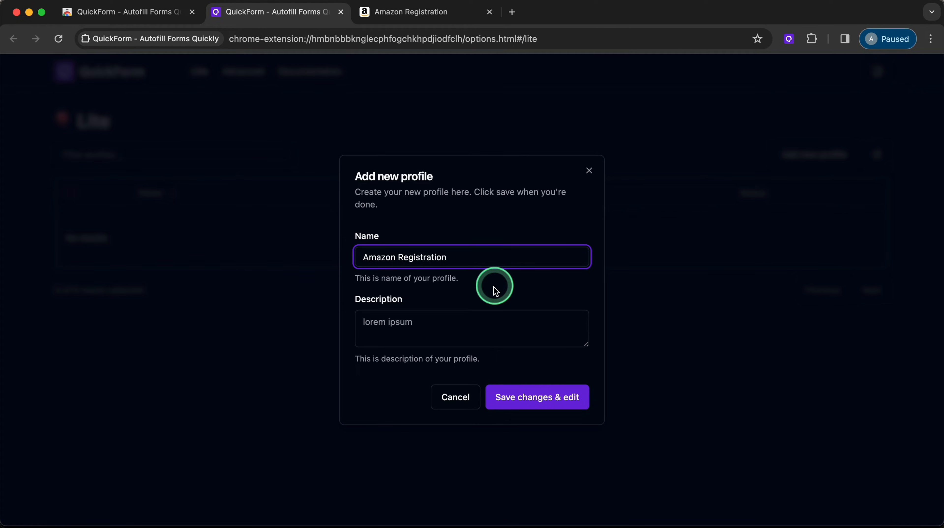
{"action": "left_click", "coordinate": [535, 396]}
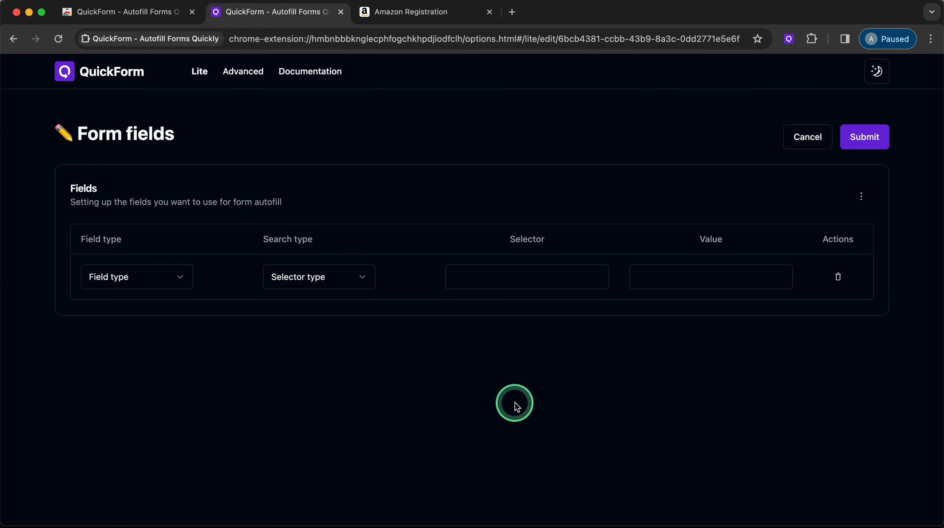
{"action": "mouse_move", "coordinate": [426, 59]}
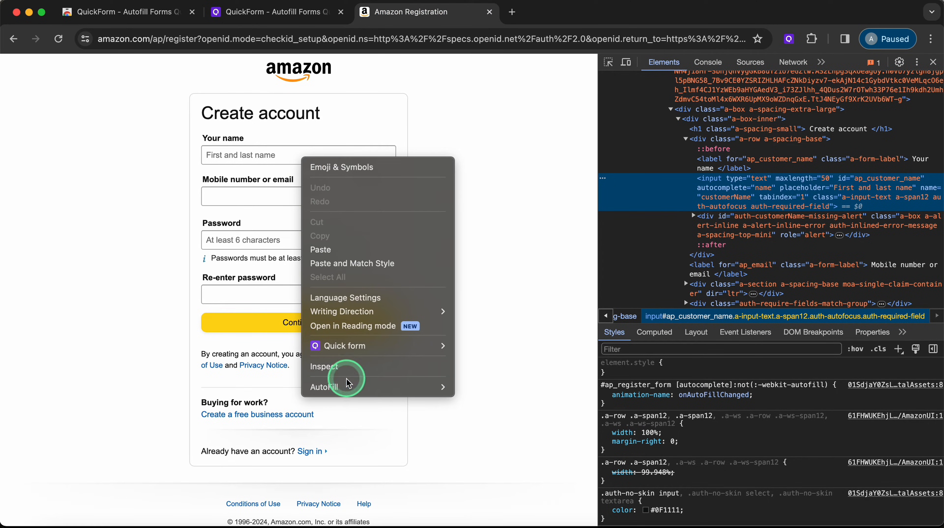
Map a Text field matched by name customerName to the value John, after inspecting Amazon's name input
{"action": "left_click", "coordinate": [324, 366]}
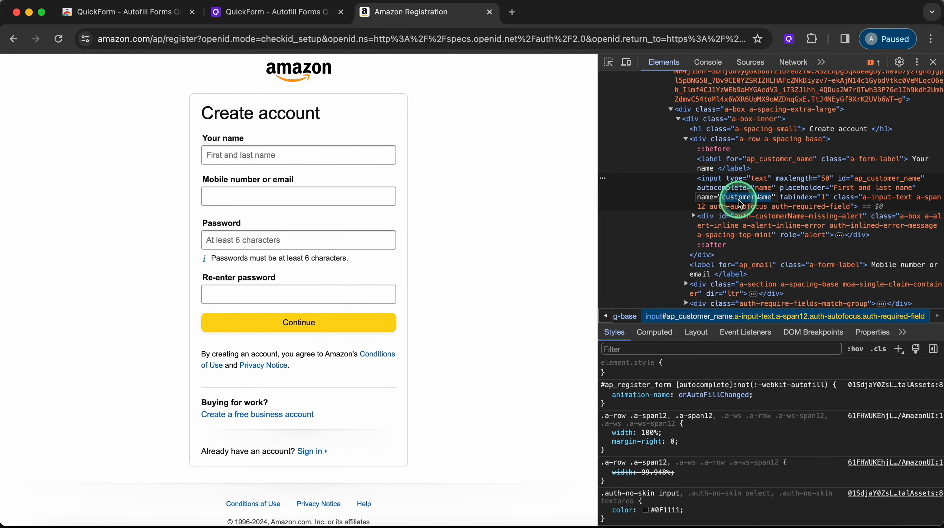
{"action": "left_click", "coordinate": [274, 12]}
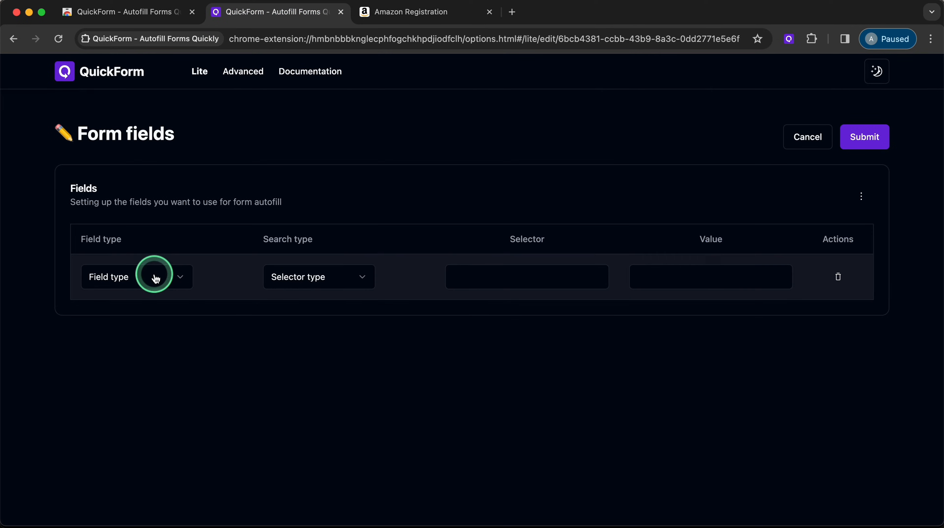
{"action": "left_click", "coordinate": [137, 276]}
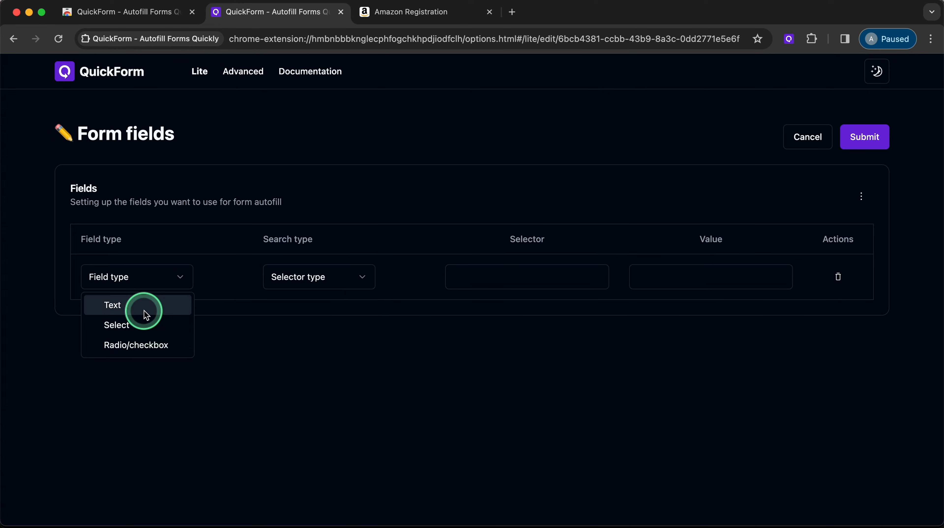
{"action": "left_click", "coordinate": [112, 305]}
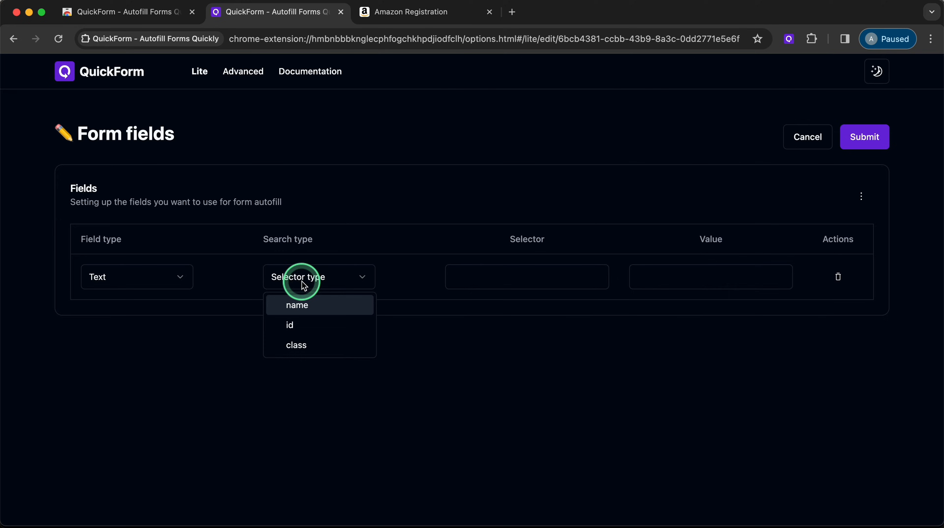
{"action": "left_click", "coordinate": [297, 305]}
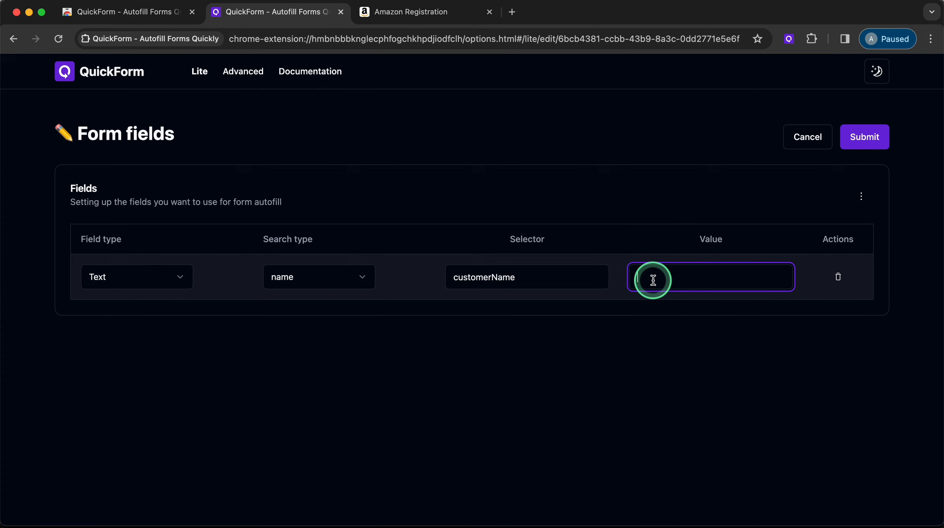
{"action": "type", "text": "John"}
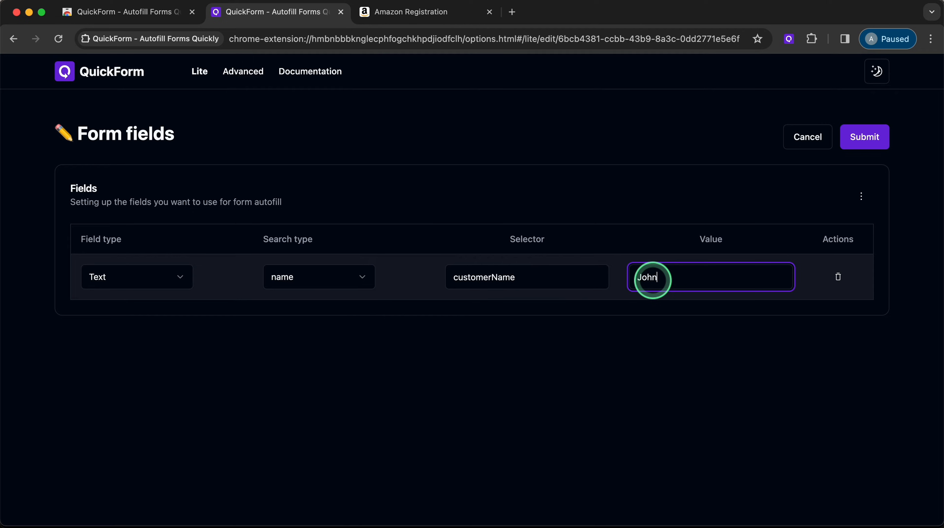
{"action": "left_click", "coordinate": [860, 195]}
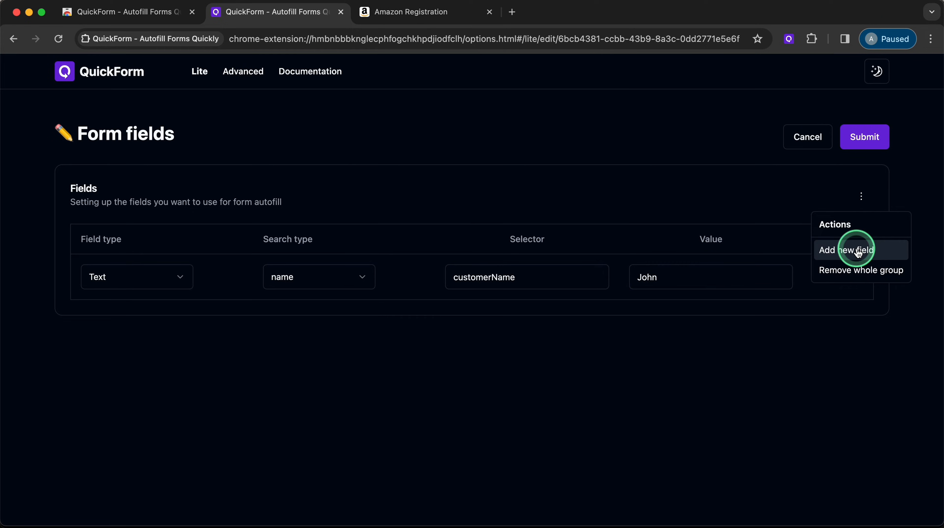
Add an email field from the inspected e-mail box and extend the name value to John Doe
{"action": "left_click", "coordinate": [411, 12]}
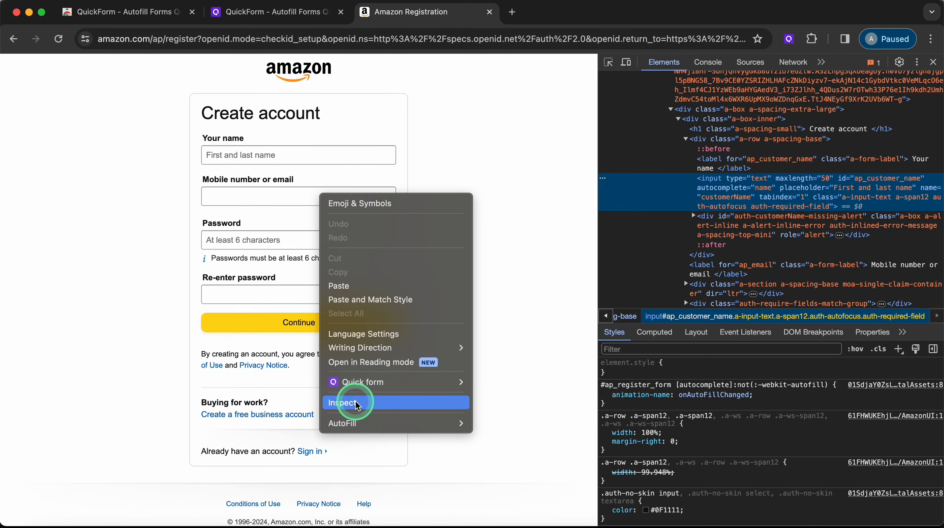
{"action": "left_click", "coordinate": [343, 402]}
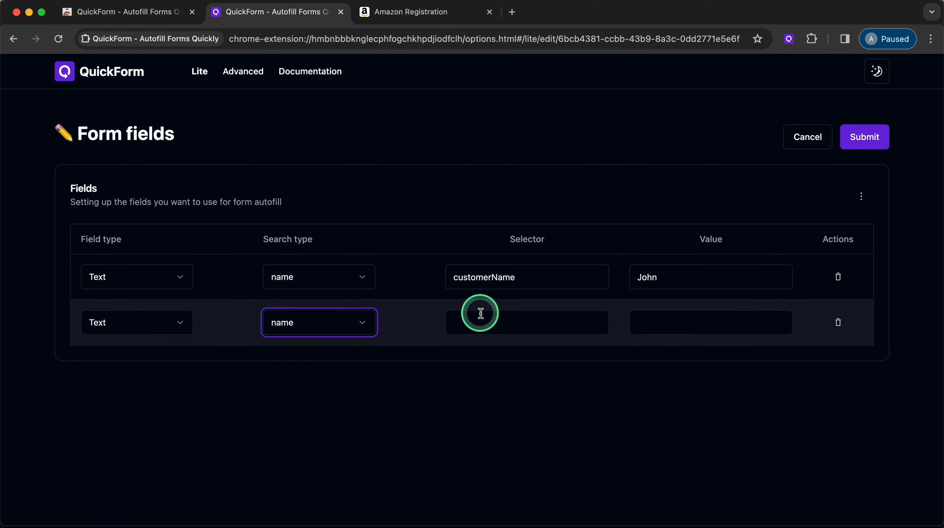
{"action": "type", "text": "Doe"}
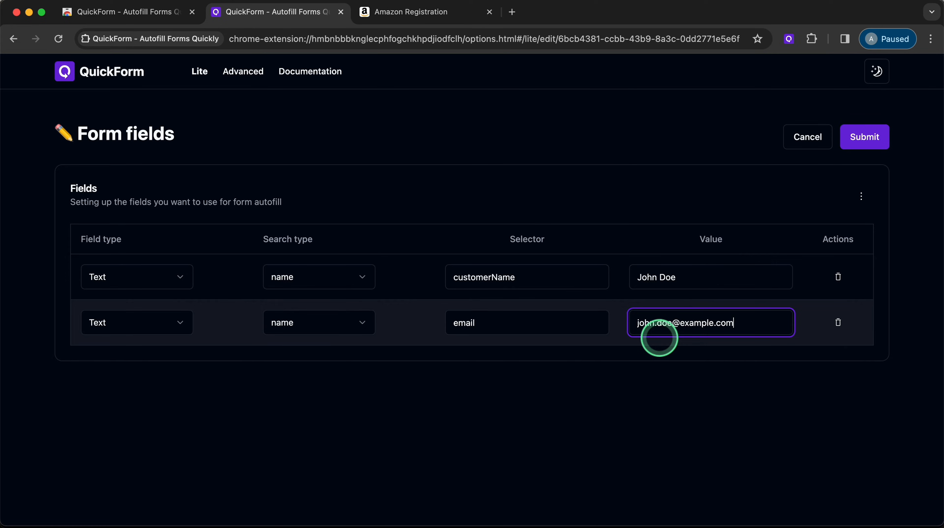
{"action": "mouse_move", "coordinate": [861, 198]}
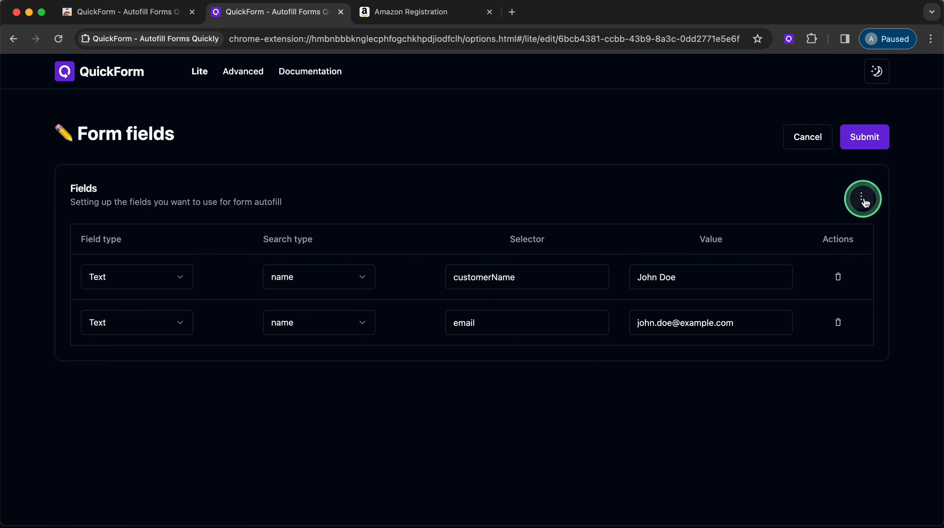
{"action": "left_click", "coordinate": [412, 12]}
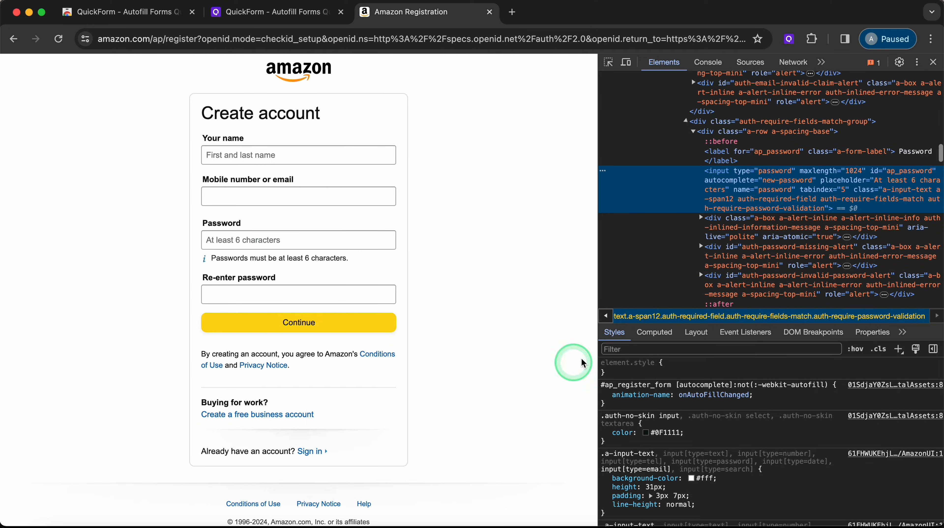
{"action": "mouse_move", "coordinate": [777, 189]}
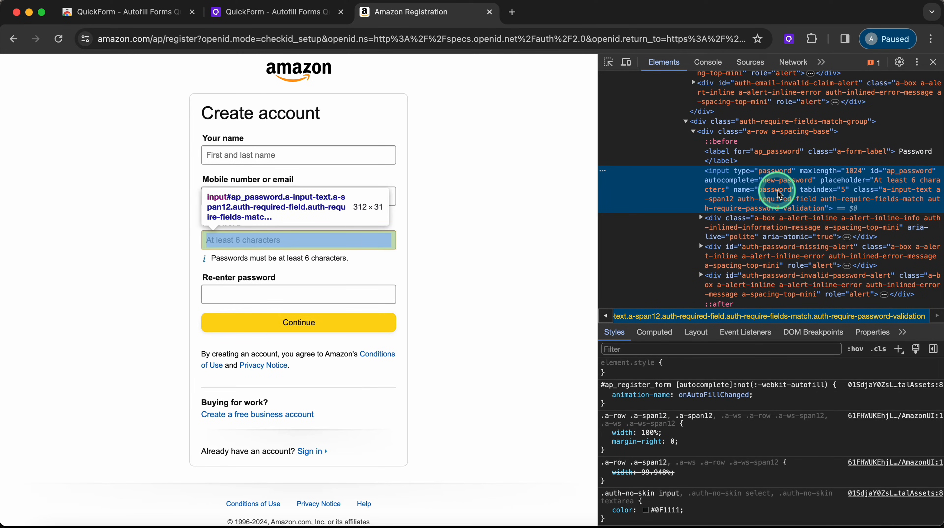
Add password and passwordCheck fields with matching sample passwords and submit the completed profile
{"action": "left_click", "coordinate": [136, 368]}
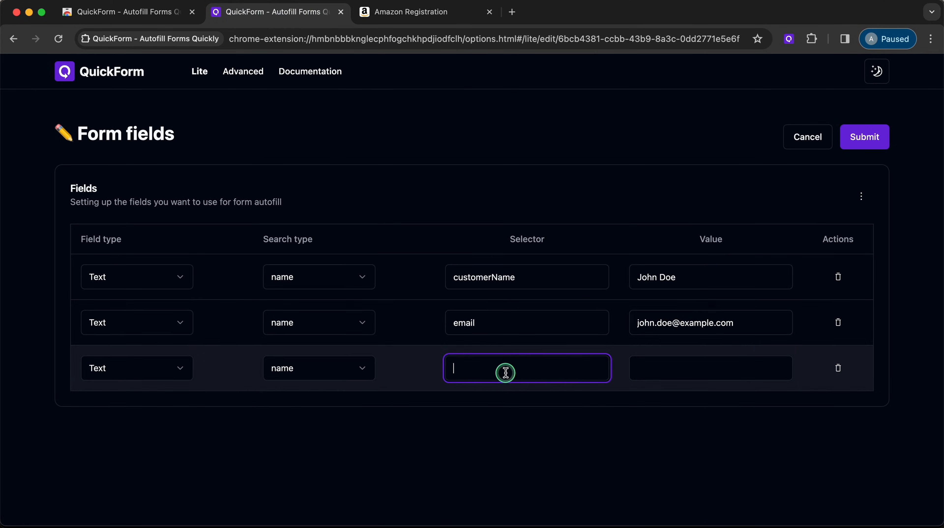
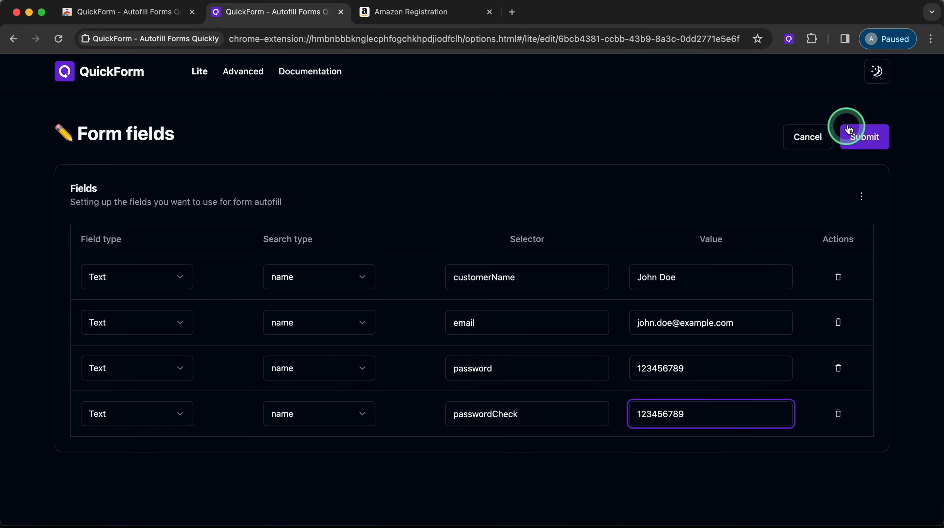
{"action": "left_click", "coordinate": [863, 137]}
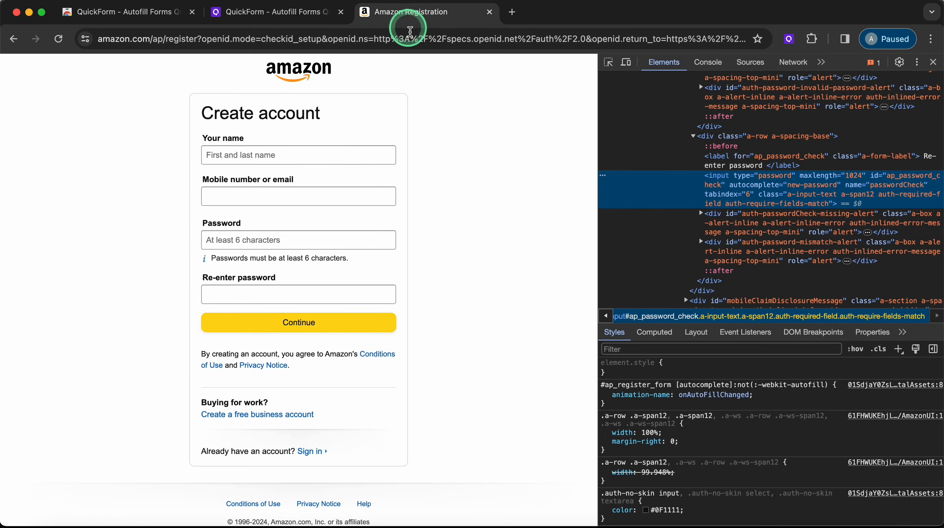
{"action": "mouse_move", "coordinate": [439, 114]}
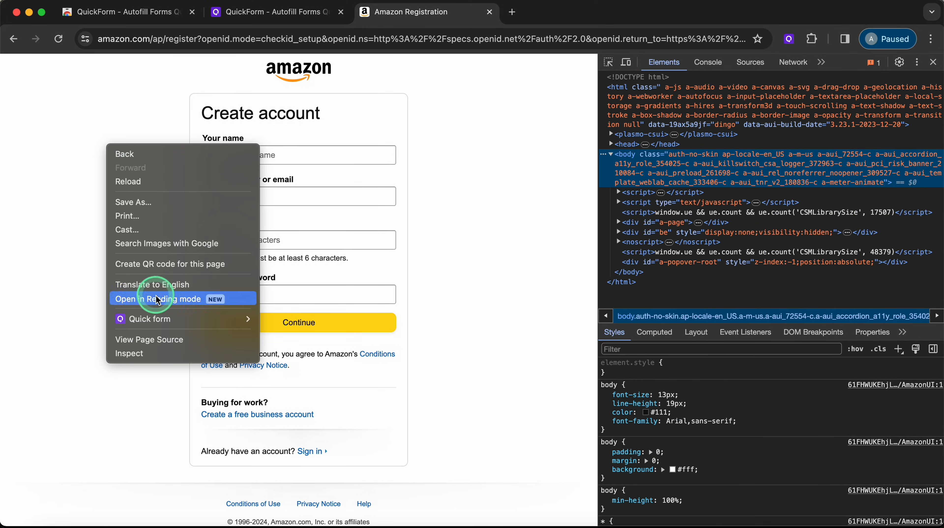
{"action": "mouse_move", "coordinate": [150, 318]}
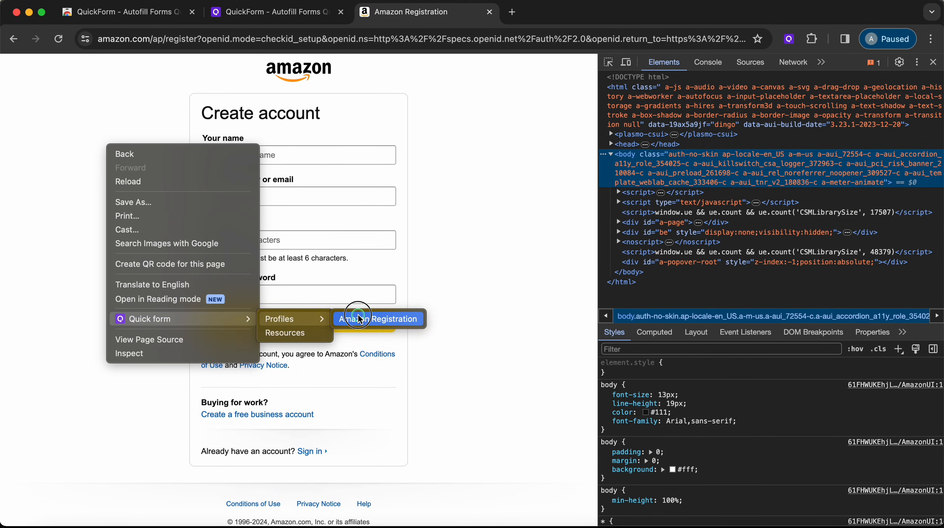
Apply the Amazon Registration profile twice so the Amazon form gets name, e-mail and both passwords
{"action": "left_click", "coordinate": [378, 319]}
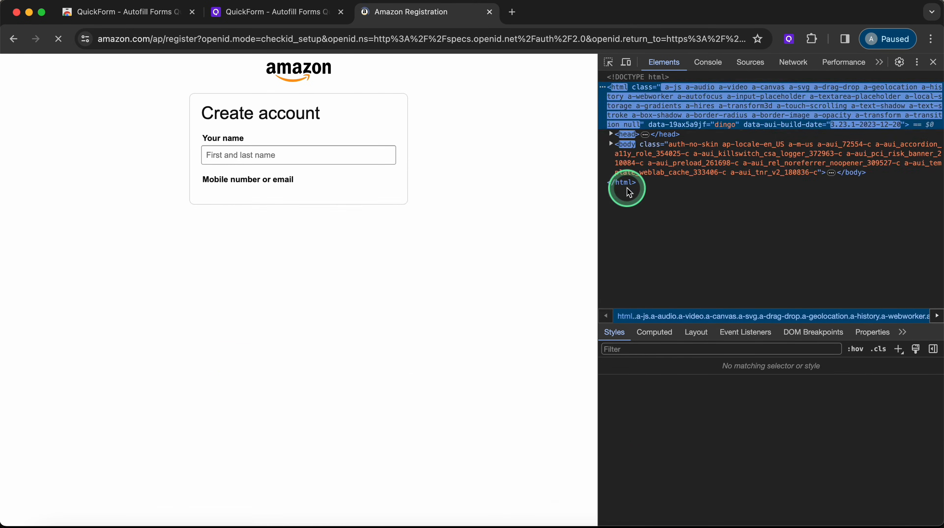
{"action": "left_click", "coordinate": [787, 38]}
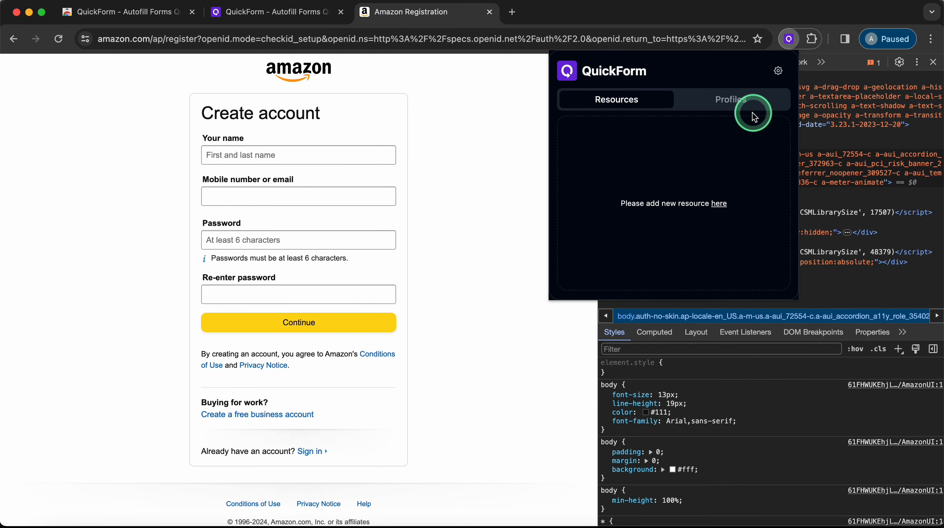
{"action": "left_click", "coordinate": [730, 99]}
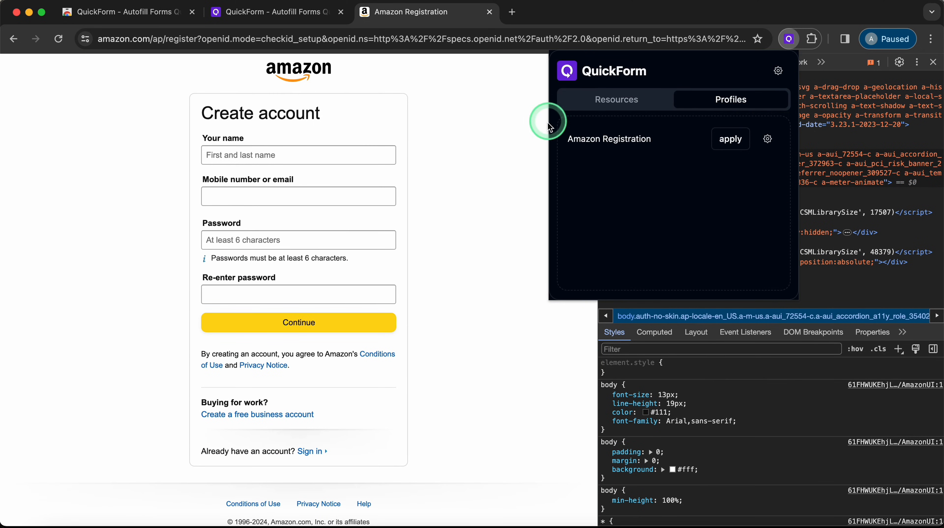
{"action": "left_click", "coordinate": [730, 139]}
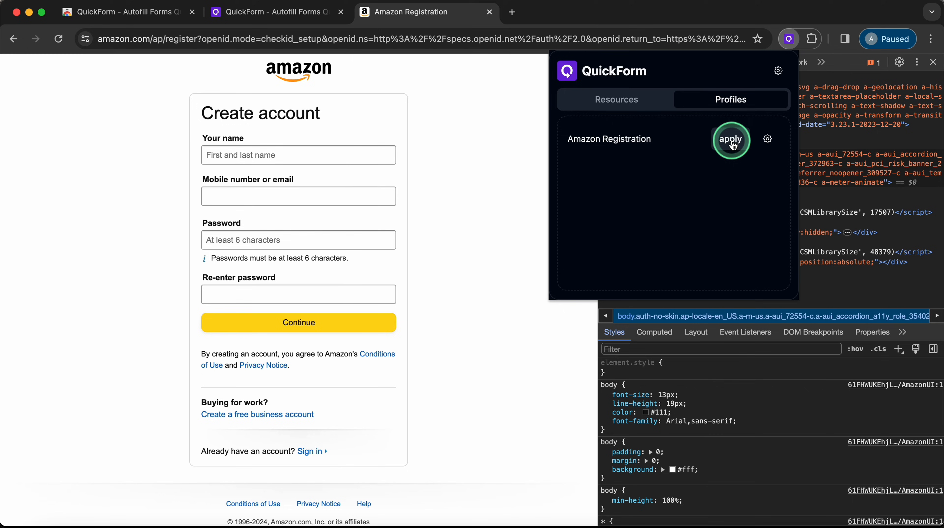
{"action": "left_click", "coordinate": [729, 140]}
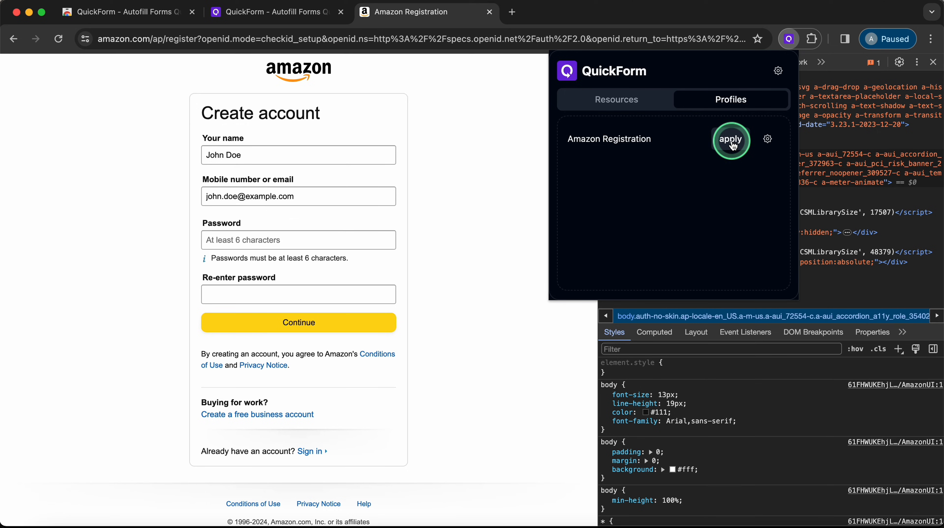
Reopen the Amazon Registration profile's field settings from its gear icon
{"action": "left_click", "coordinate": [730, 139]}
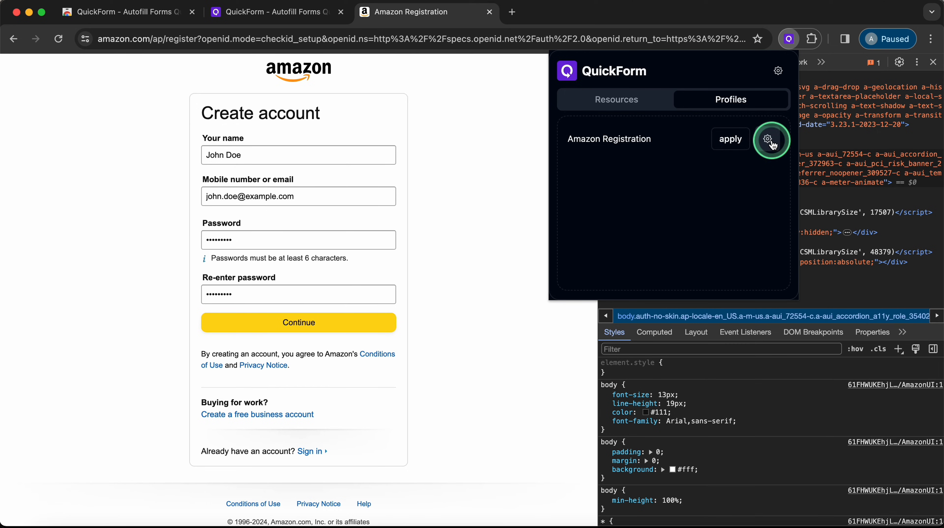
{"action": "left_click", "coordinate": [771, 139]}
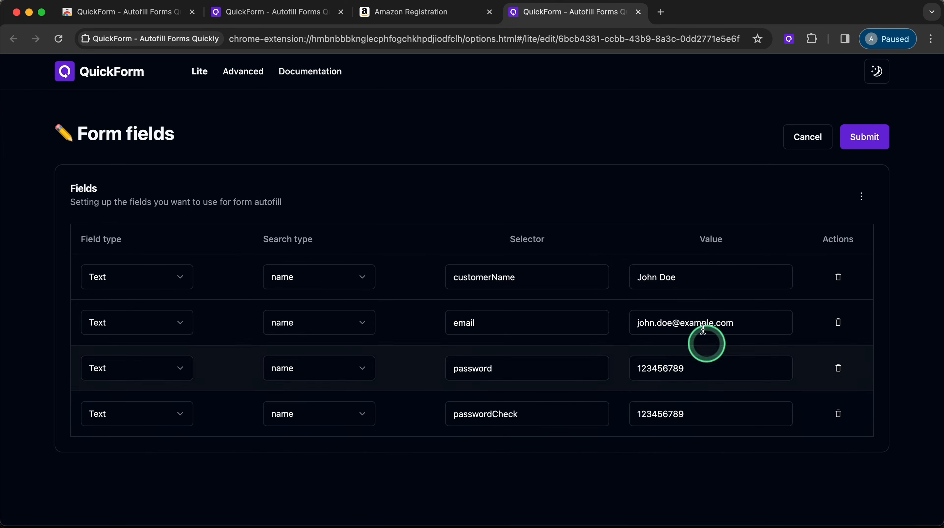
{"action": "mouse_move", "coordinate": [493, 204]}
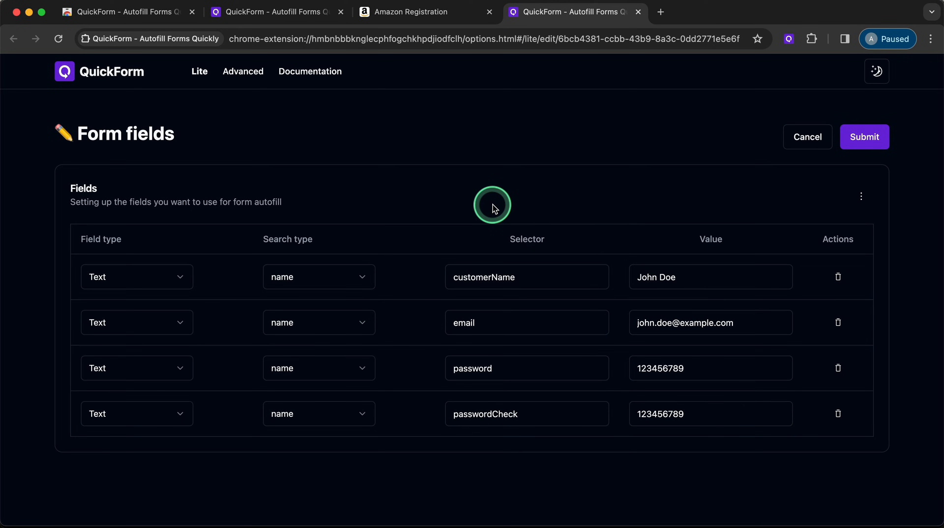